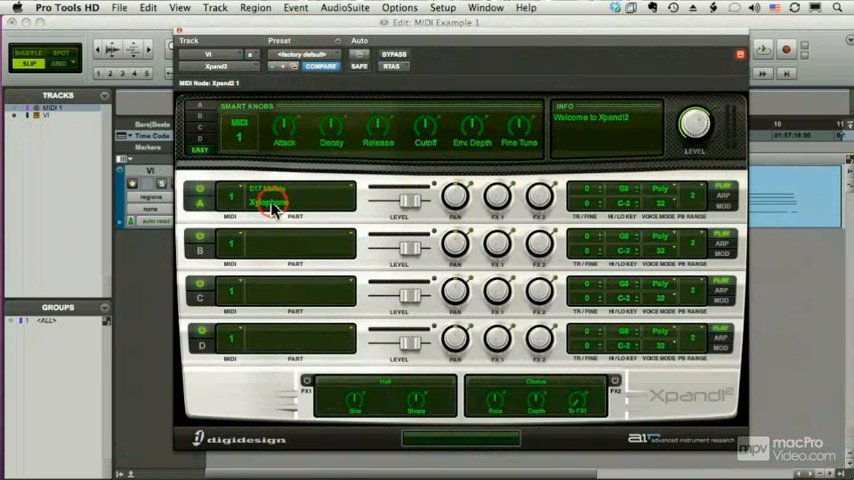
Open the Part 1 patch browser in Xpand II and load a different sound
click(270, 200)
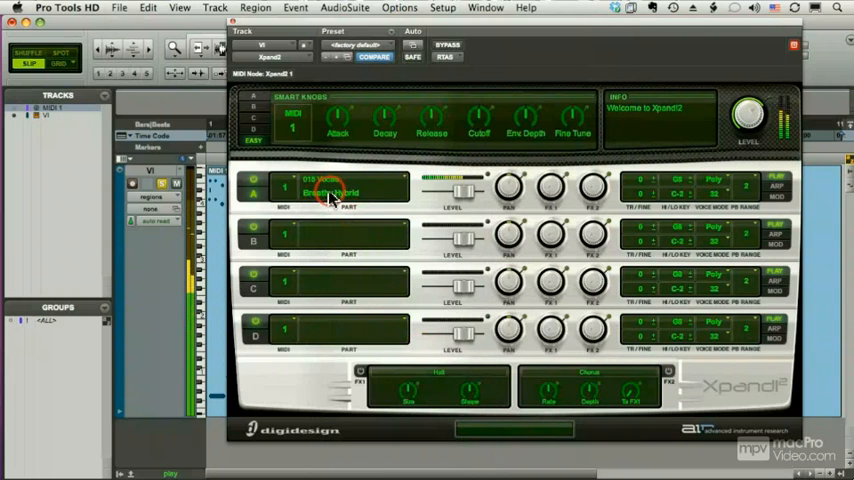
click(336, 192)
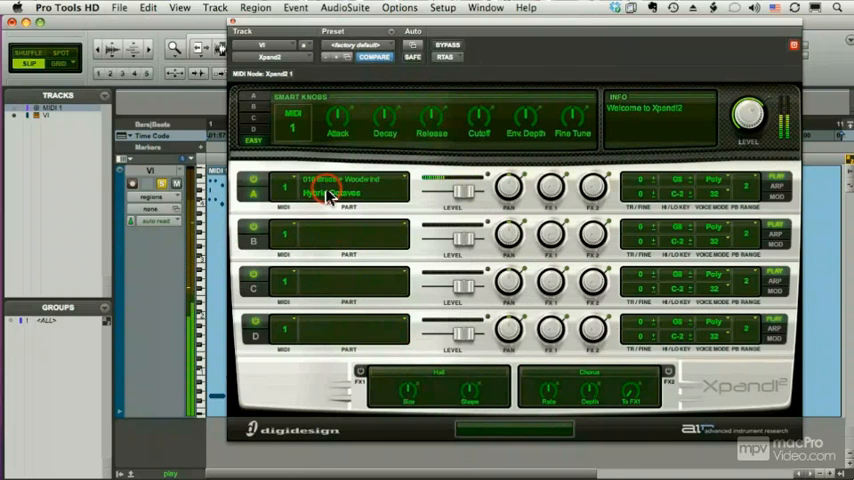
click(324, 190)
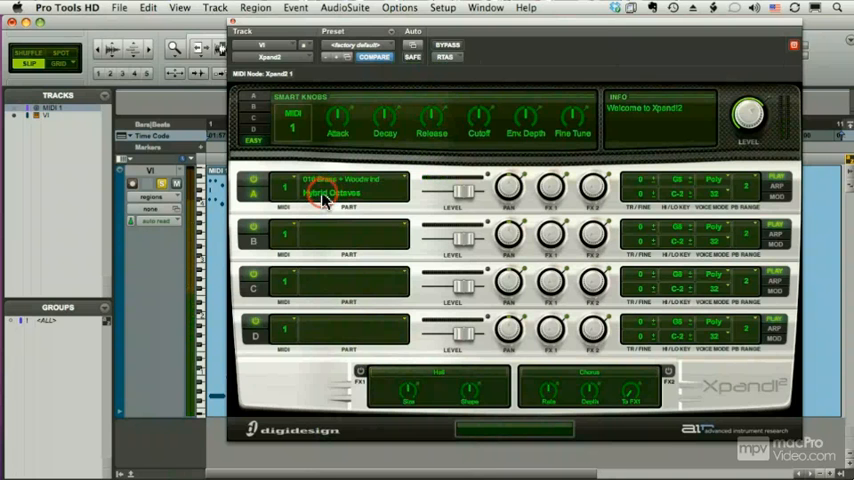